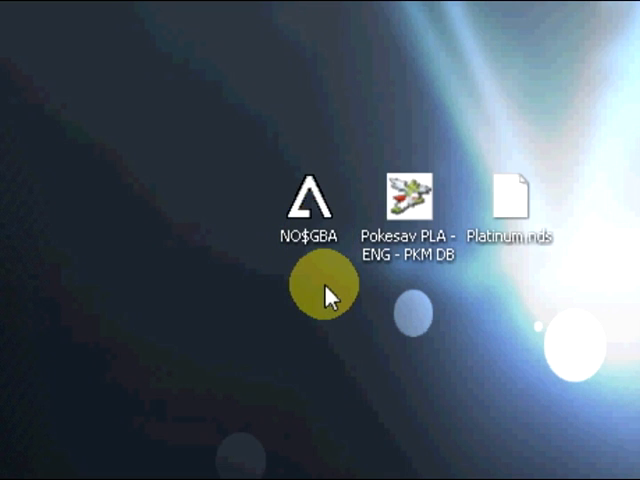
mouse_move(490, 280)
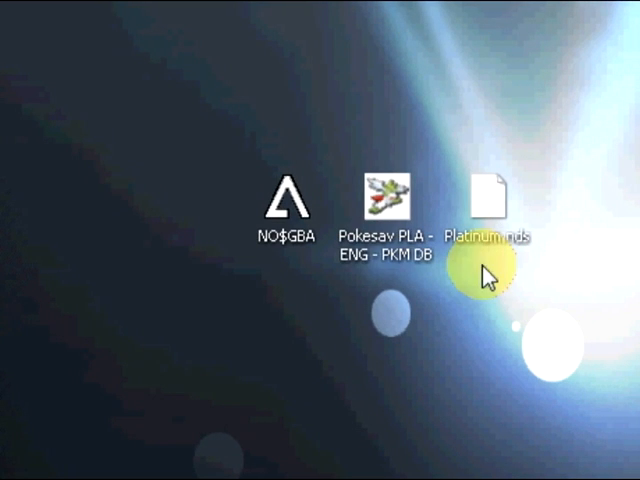
mouse_move(398, 284)
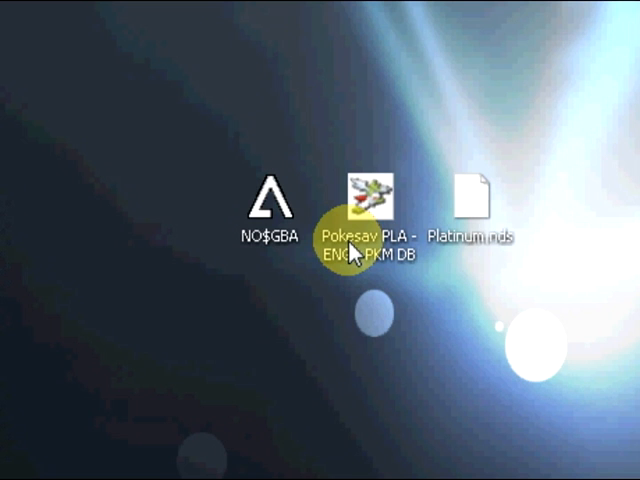
mouse_move(440, 196)
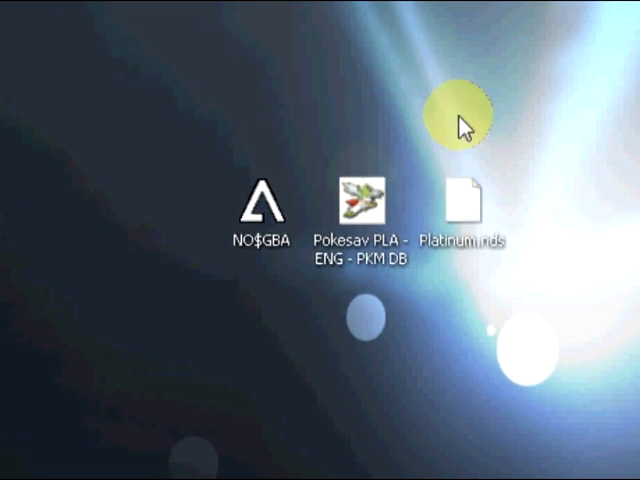
mouse_move(356, 210)
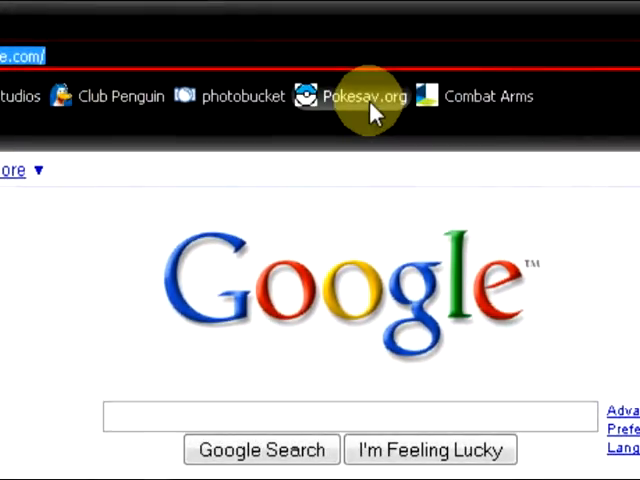
- Go to Pokesav.org from the bookmark and scroll the news down to the Pokésav Compact article
left_click(368, 96)
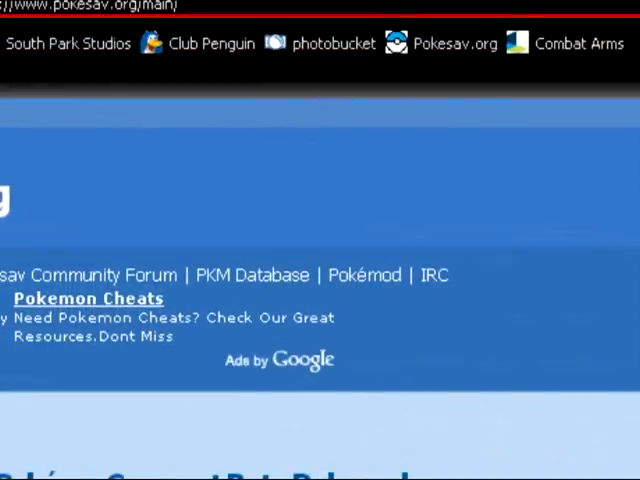
scroll("down", 3)
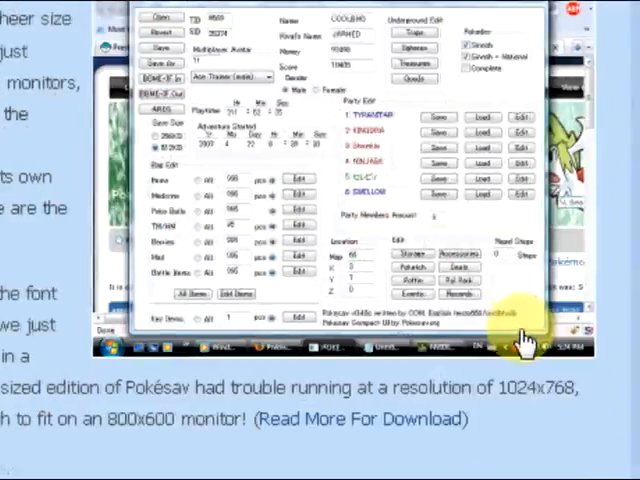
scroll("down", 3)
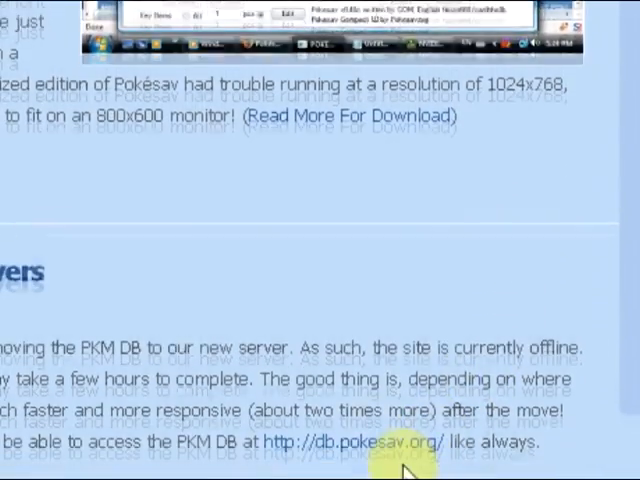
scroll("down", 3)
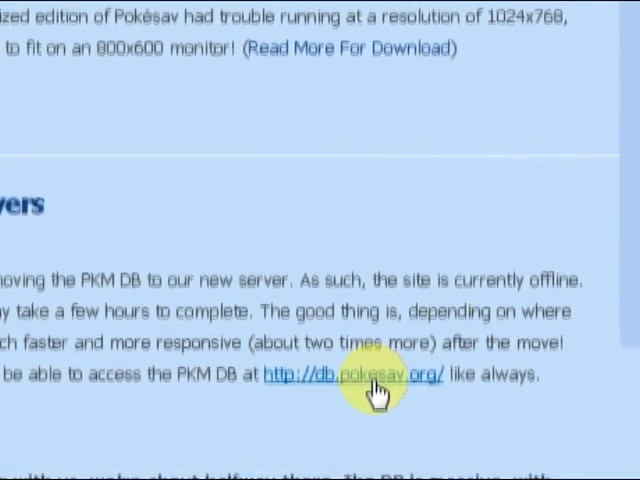
scroll("down", 3)
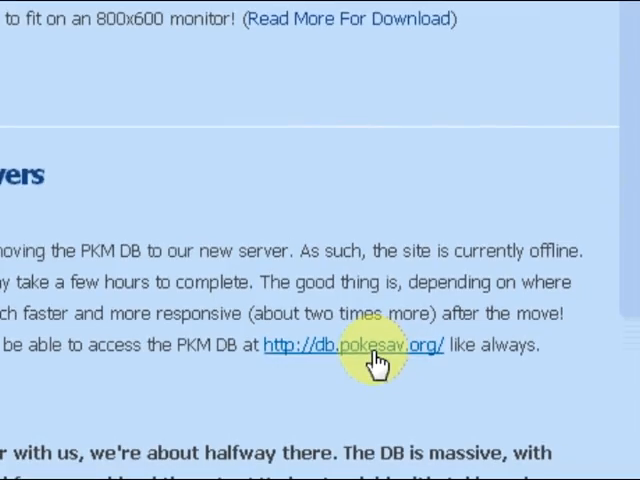
scroll("down", 3)
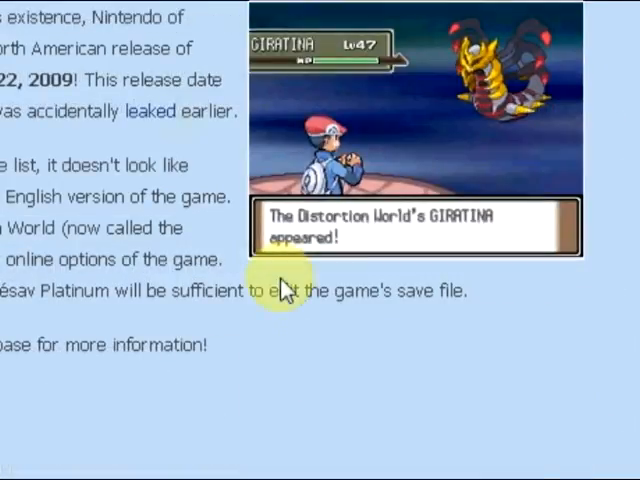
scroll("down", 3)
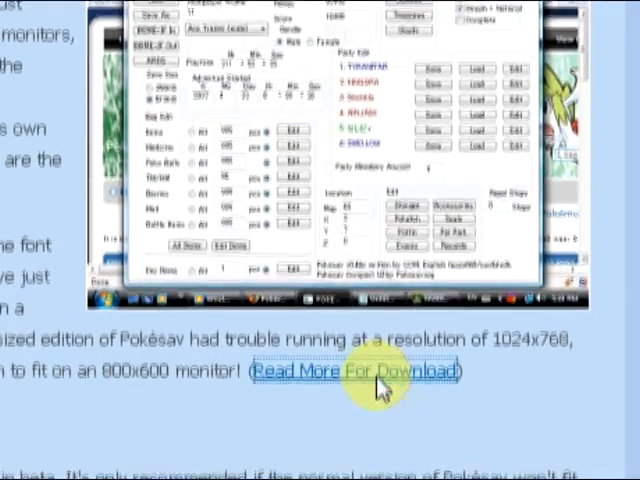
scroll("down", 3)
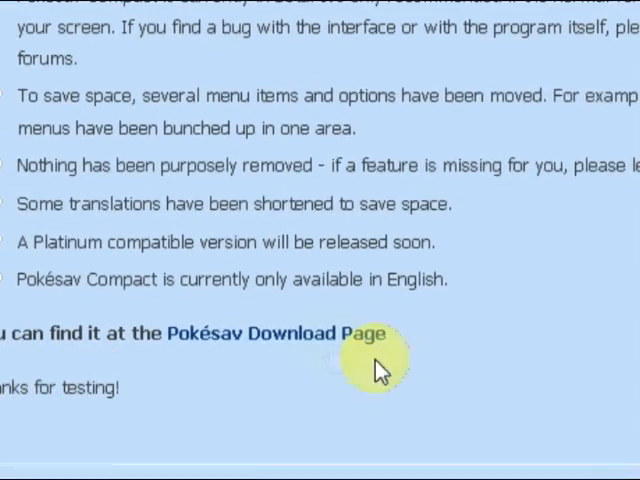
- Follow the Pokésav Download Page link to the version table with Platinum 0.06d
left_click(276, 332)
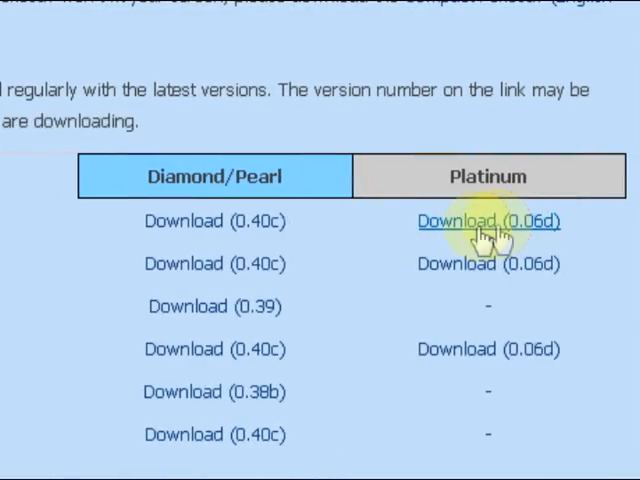
mouse_move(488, 264)
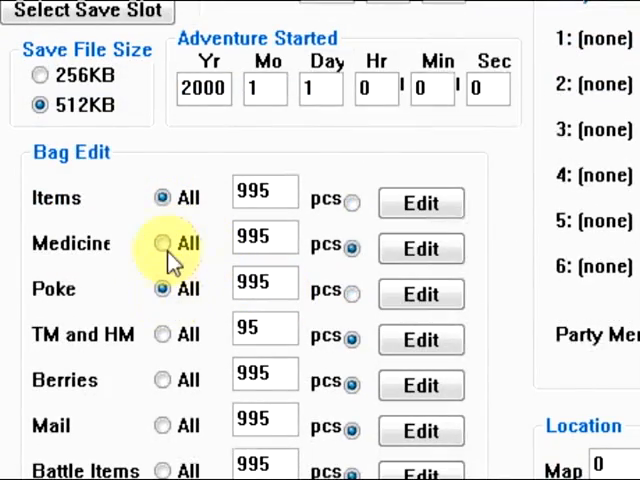
- Scroll the Pokesav main window down toward the Bag code options with Poke Balls
scroll("down", 3)
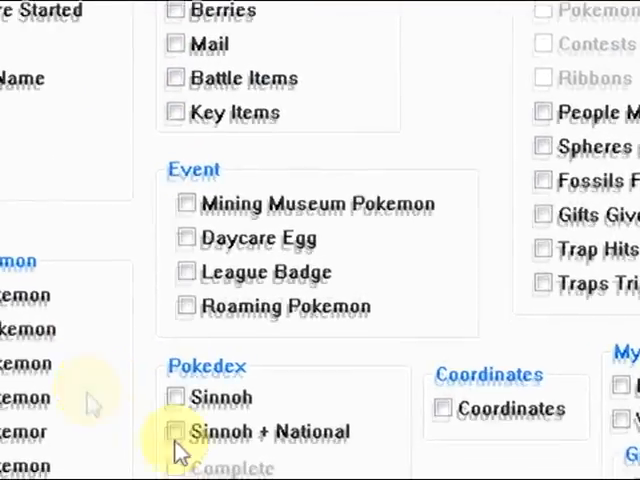
scroll("down", 3)
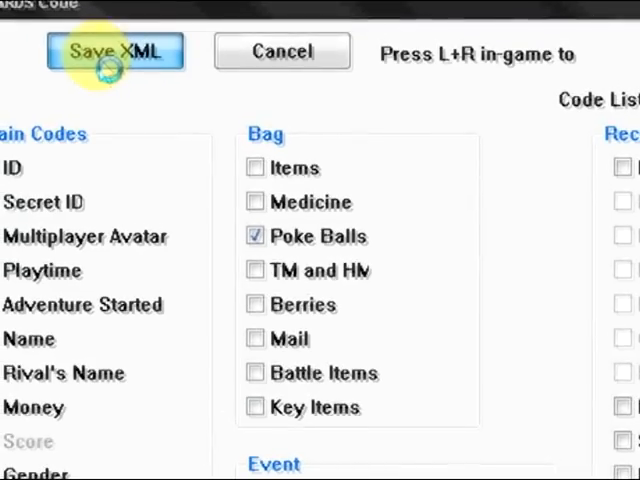
- Save the Poke Balls code as an XML document named 'all pokeballs'
left_click(116, 52)
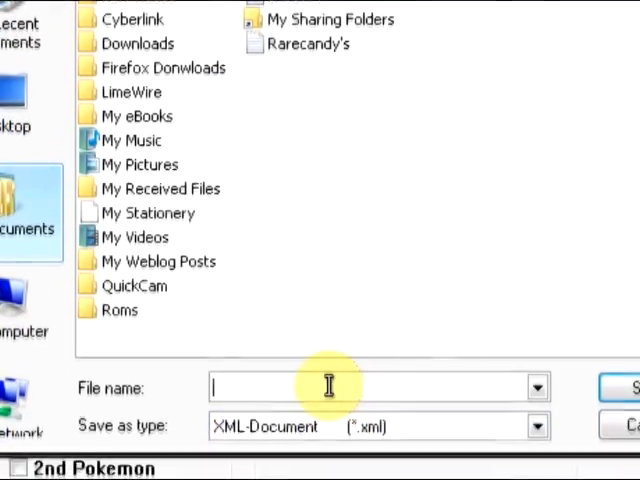
type("allpk")
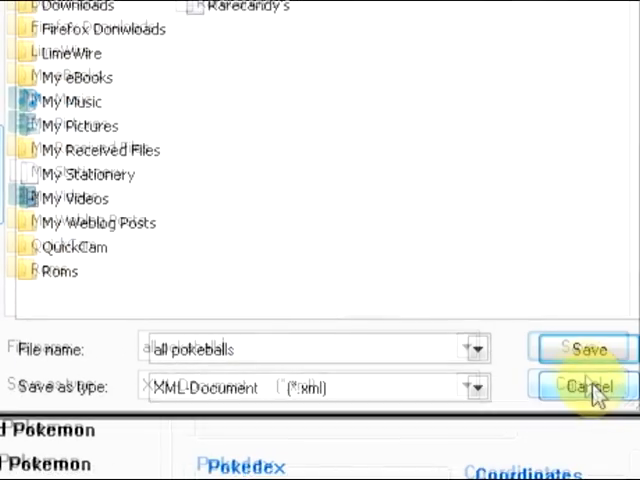
left_click(586, 386)
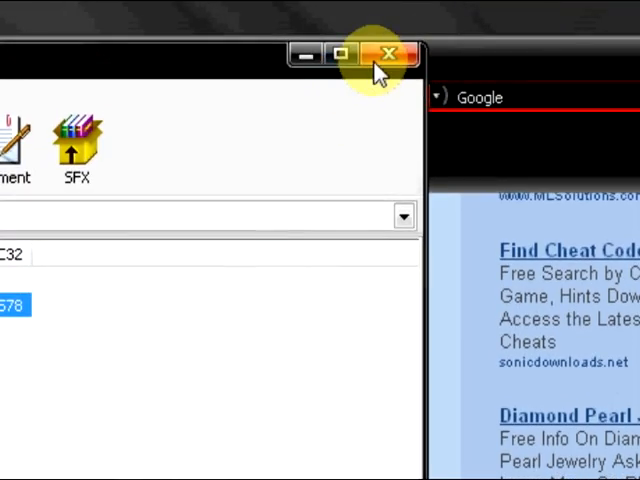
- Close the WinRAR archive window to return to the Pokesav.org page
left_click(384, 54)
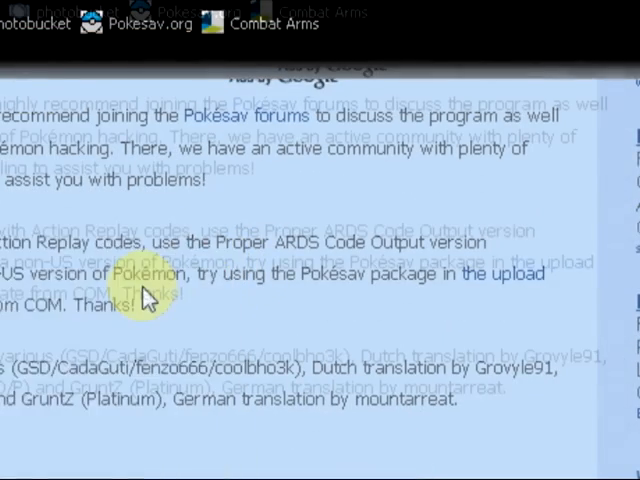